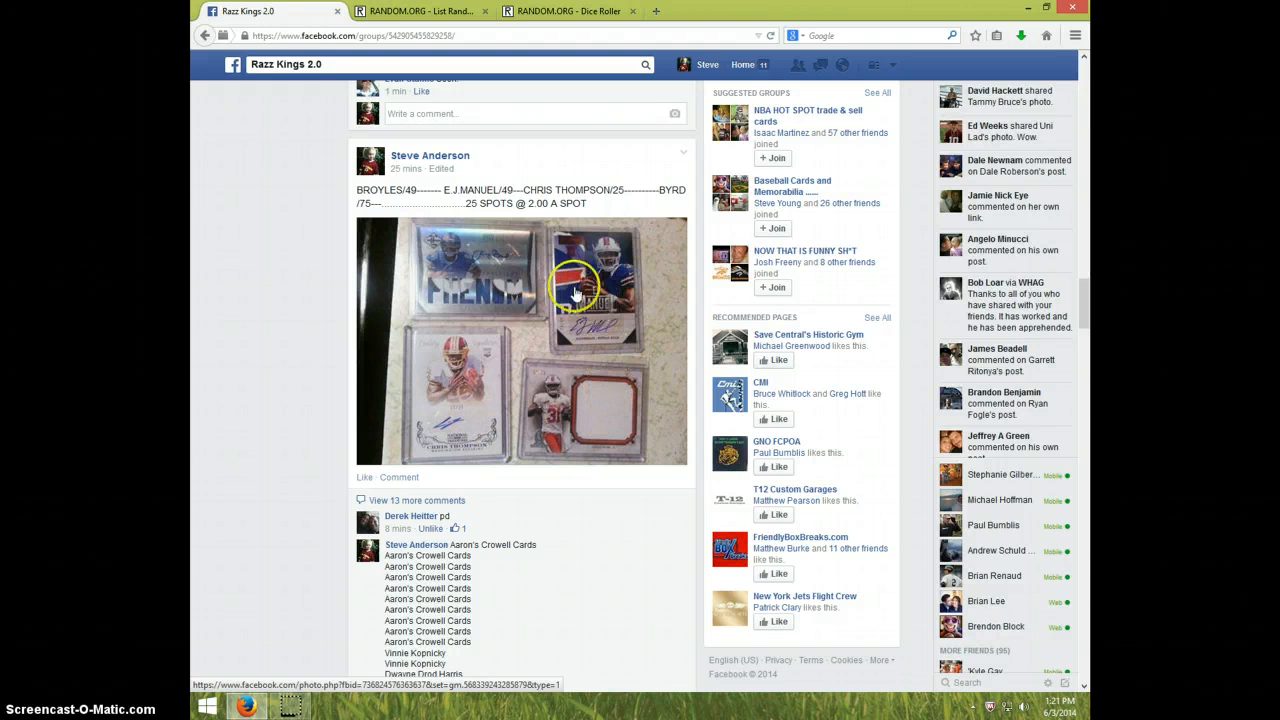
pyautogui.moveTo(460, 324)
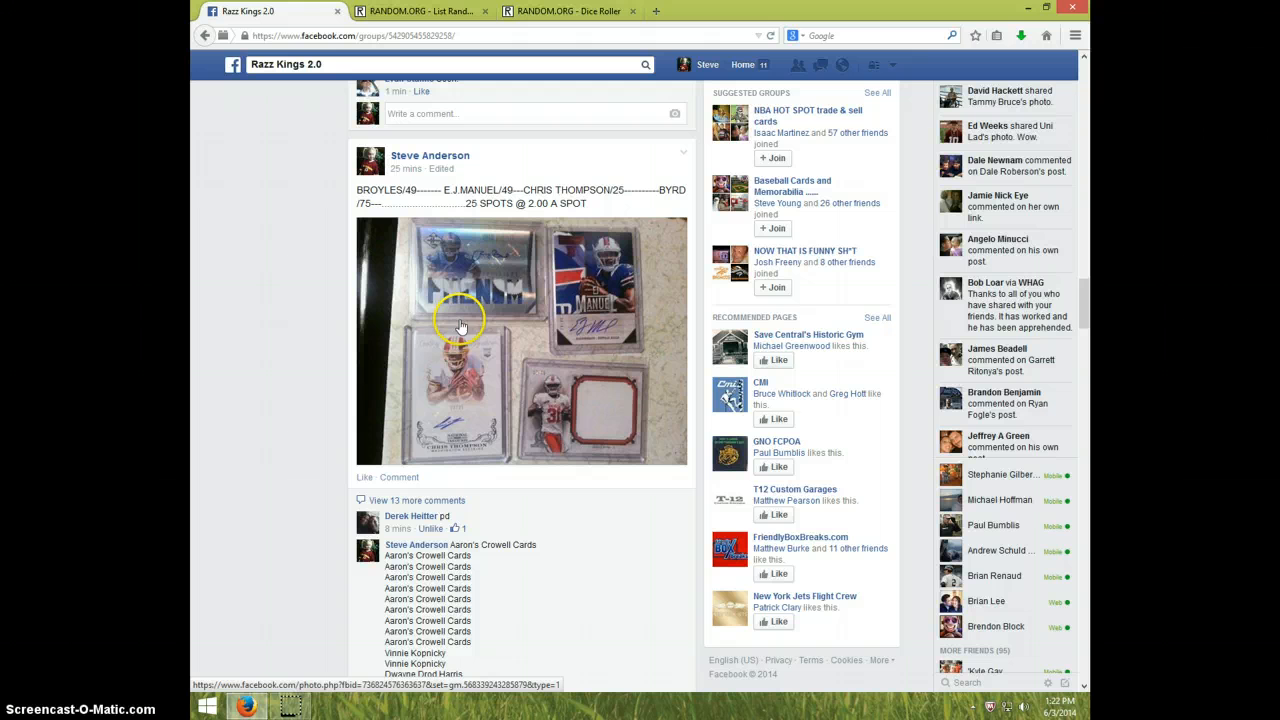
pyautogui.moveTo(508, 358)
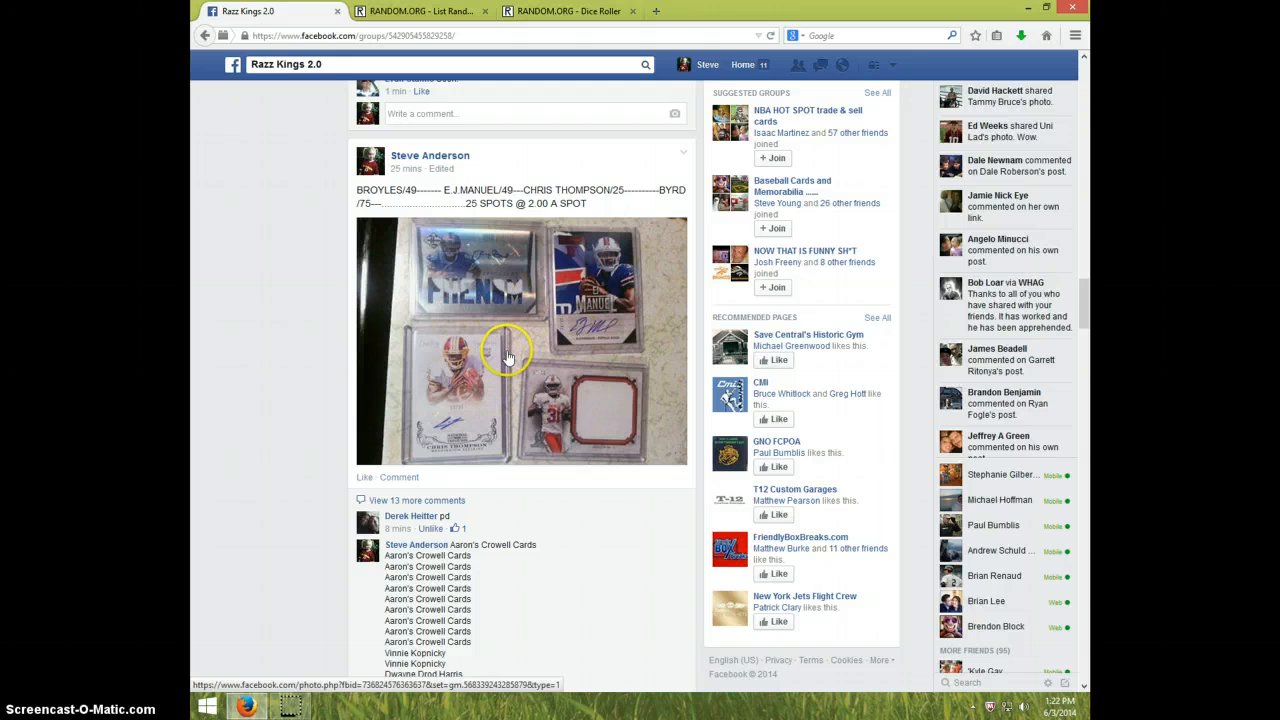
# Step: Post a LIVE comment at the end of the card break post's list of spot names
pyautogui.scroll(-3)
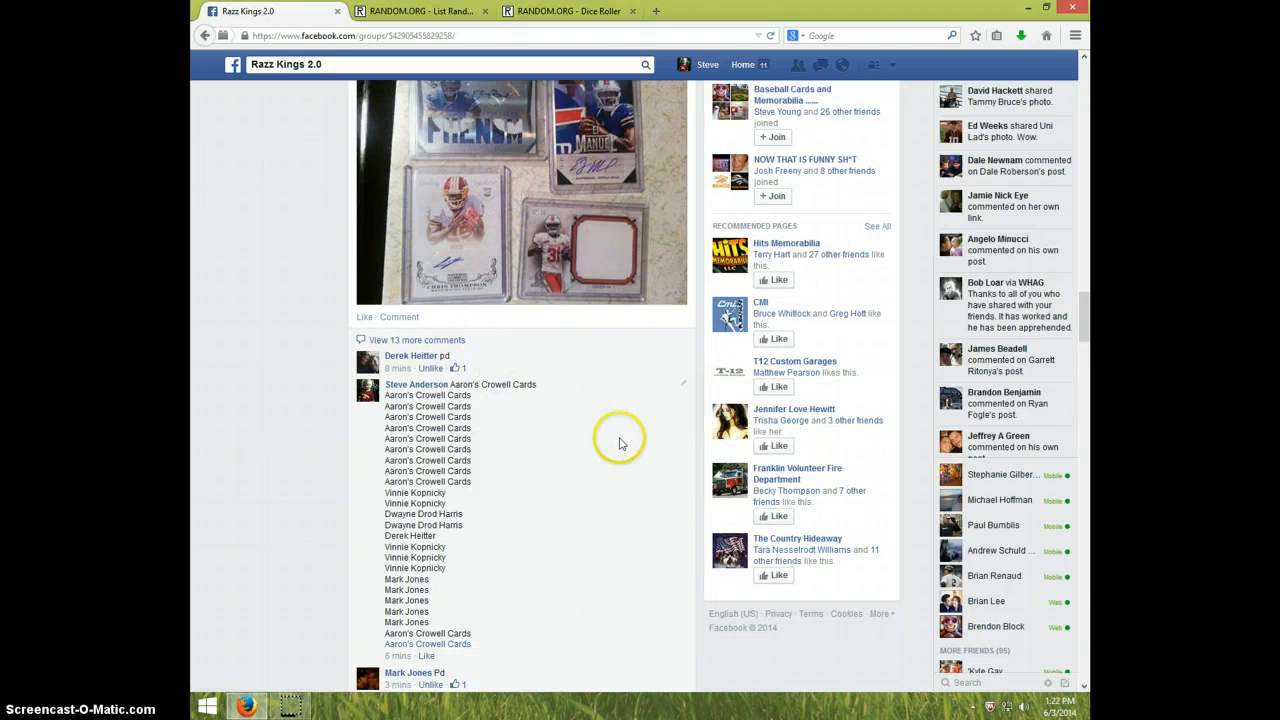
pyautogui.scroll(-3)
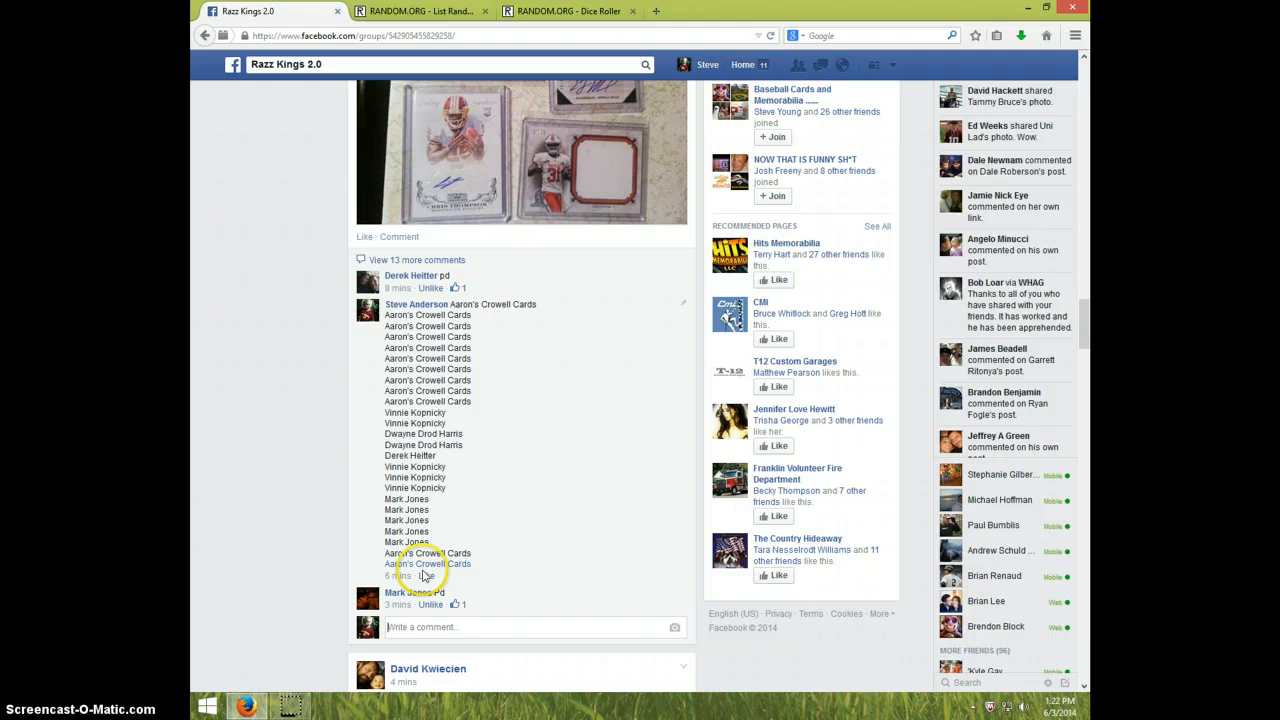
pyautogui.write('Li')
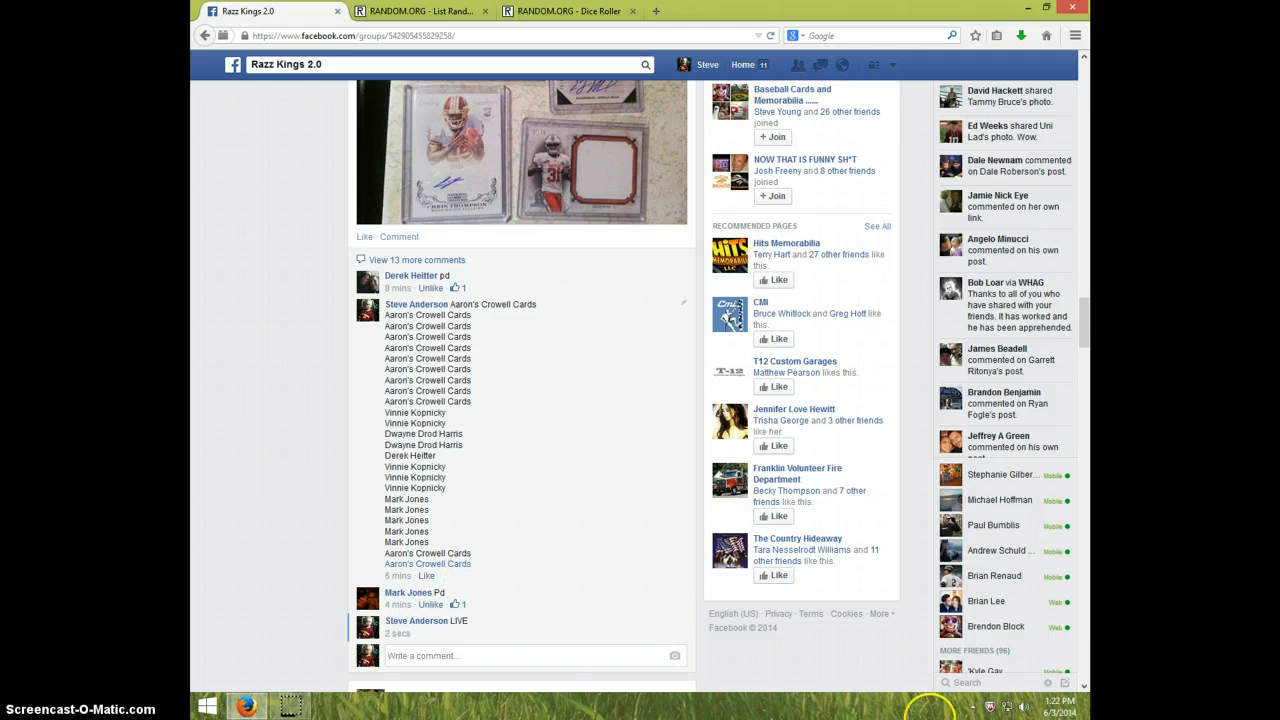
# Step: Show the current date and time, roll two dice in the Dice Roller, and return to the List Randomizer
pyautogui.click(1040, 708)
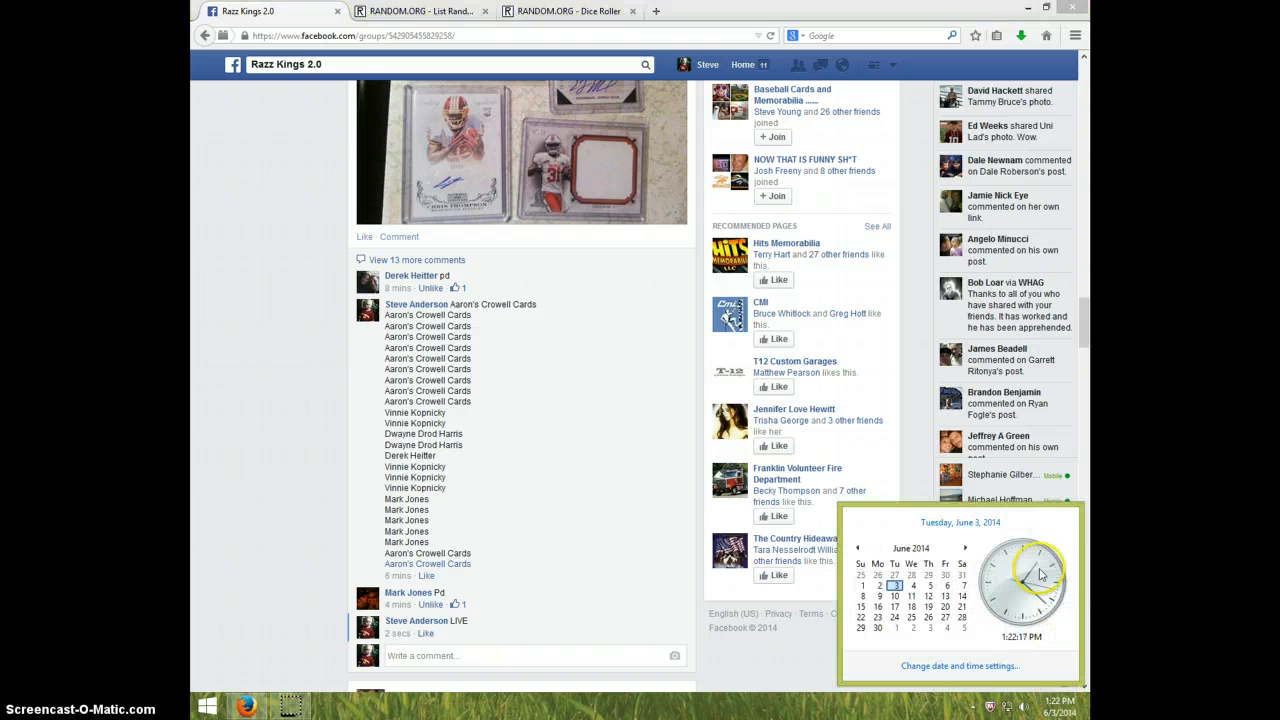
pyautogui.click(568, 12)
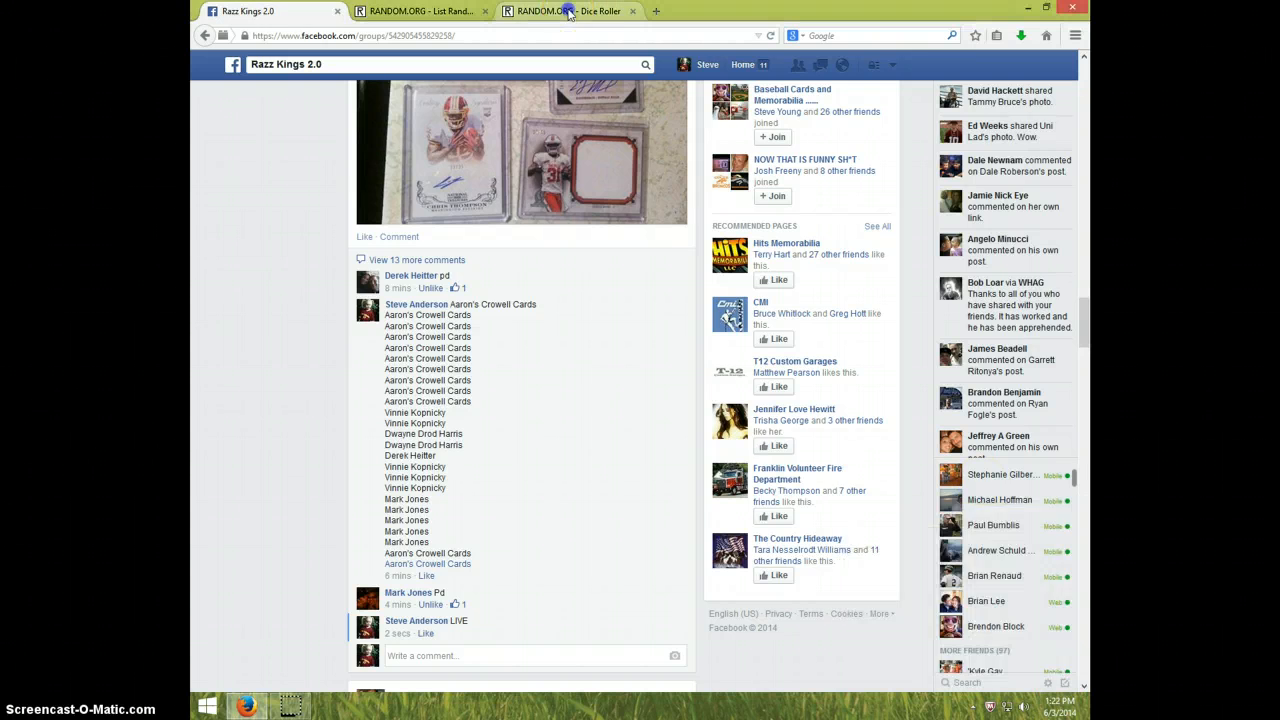
pyautogui.click(564, 12)
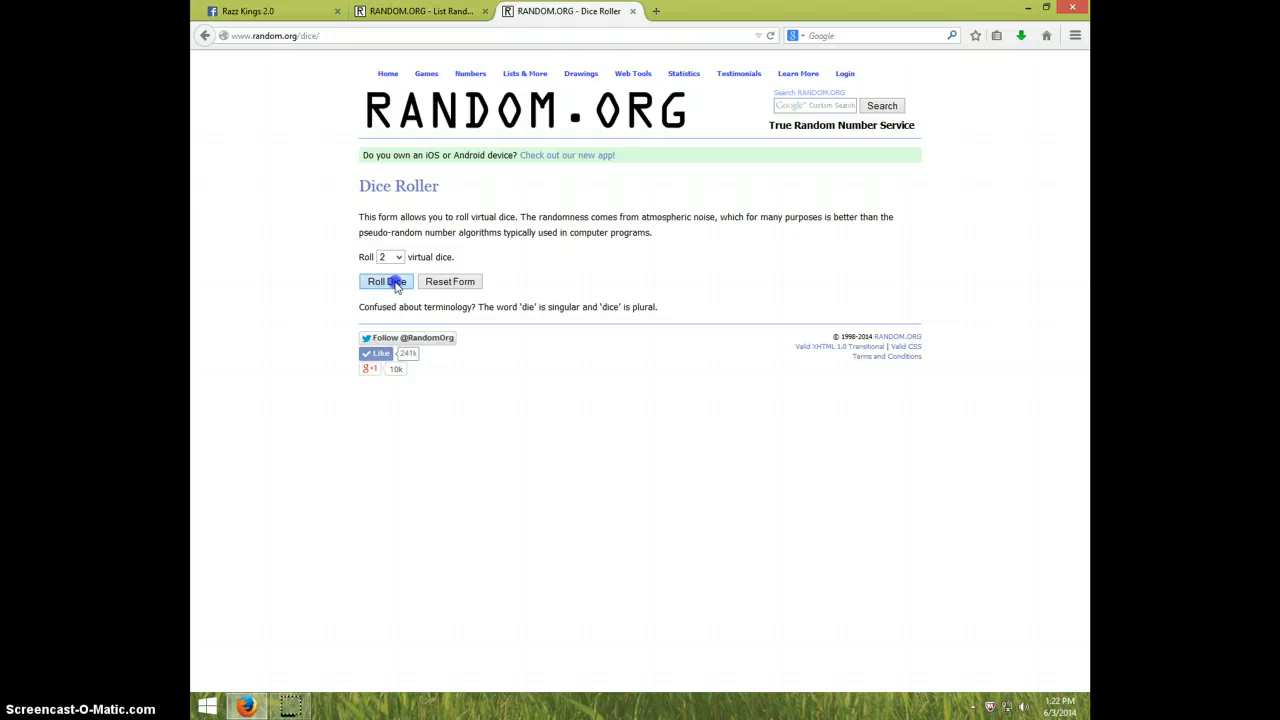
pyautogui.click(384, 280)
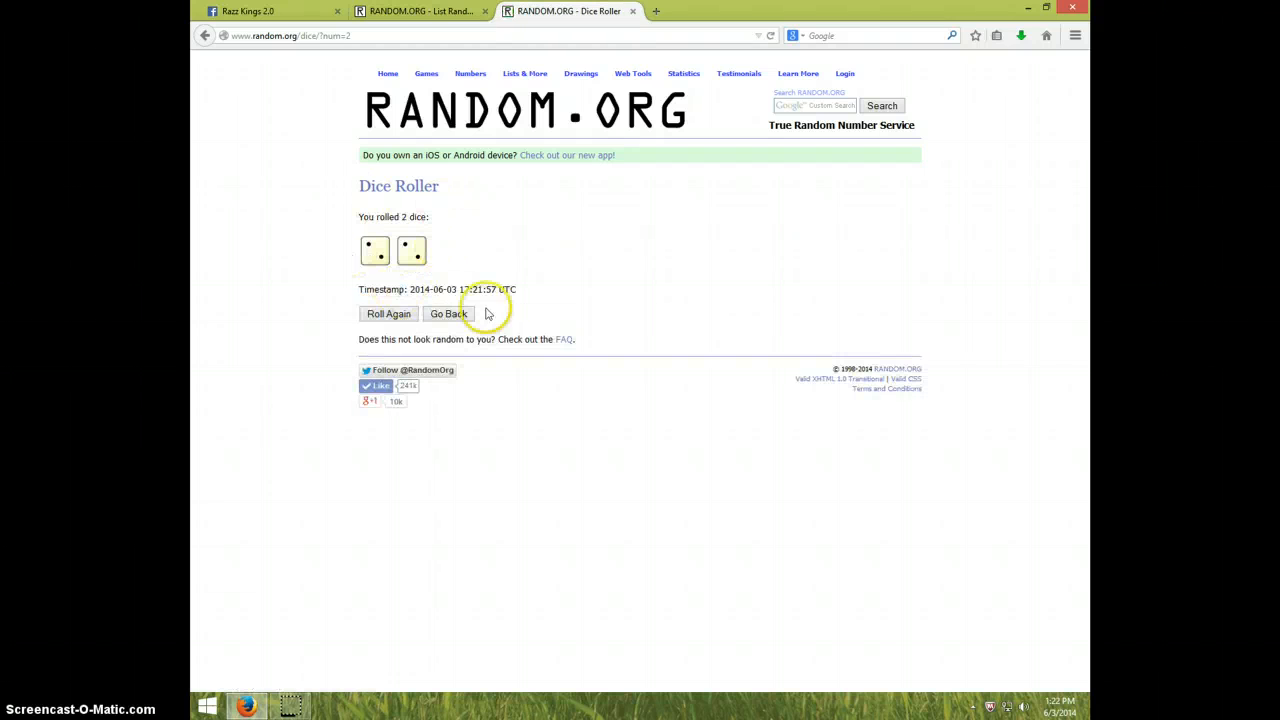
pyautogui.click(420, 12)
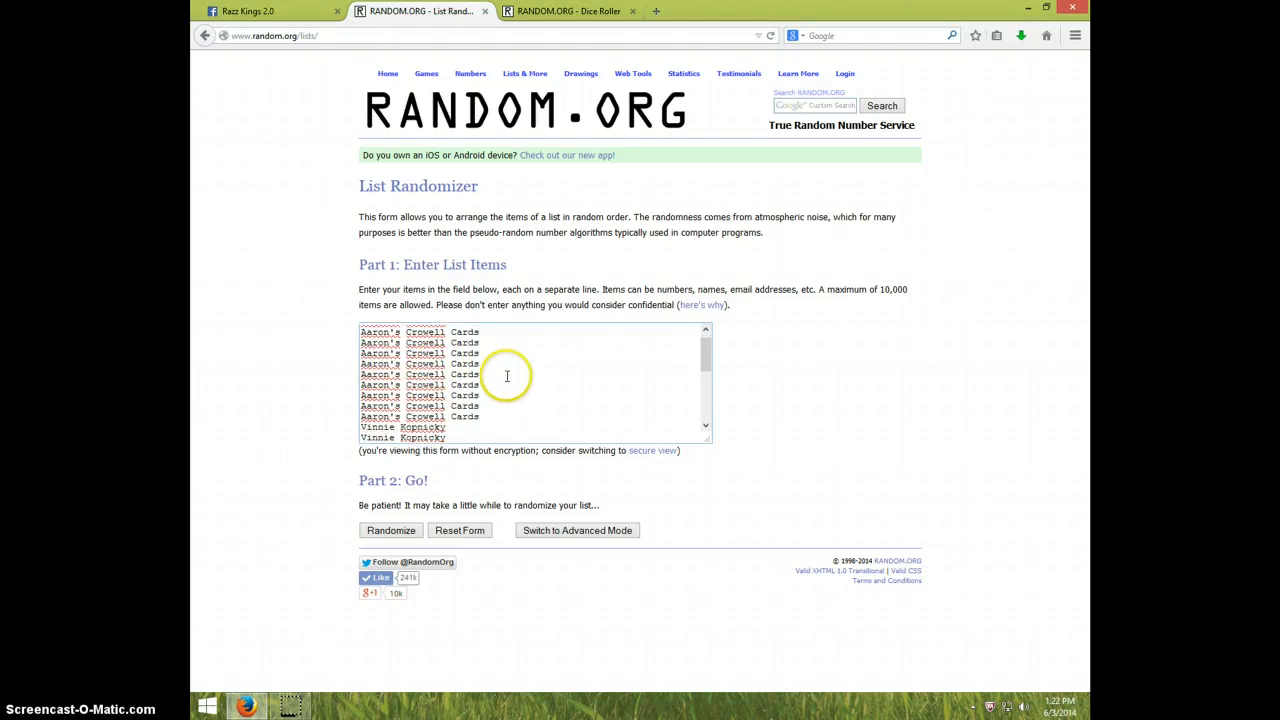
pyautogui.scroll(-3)
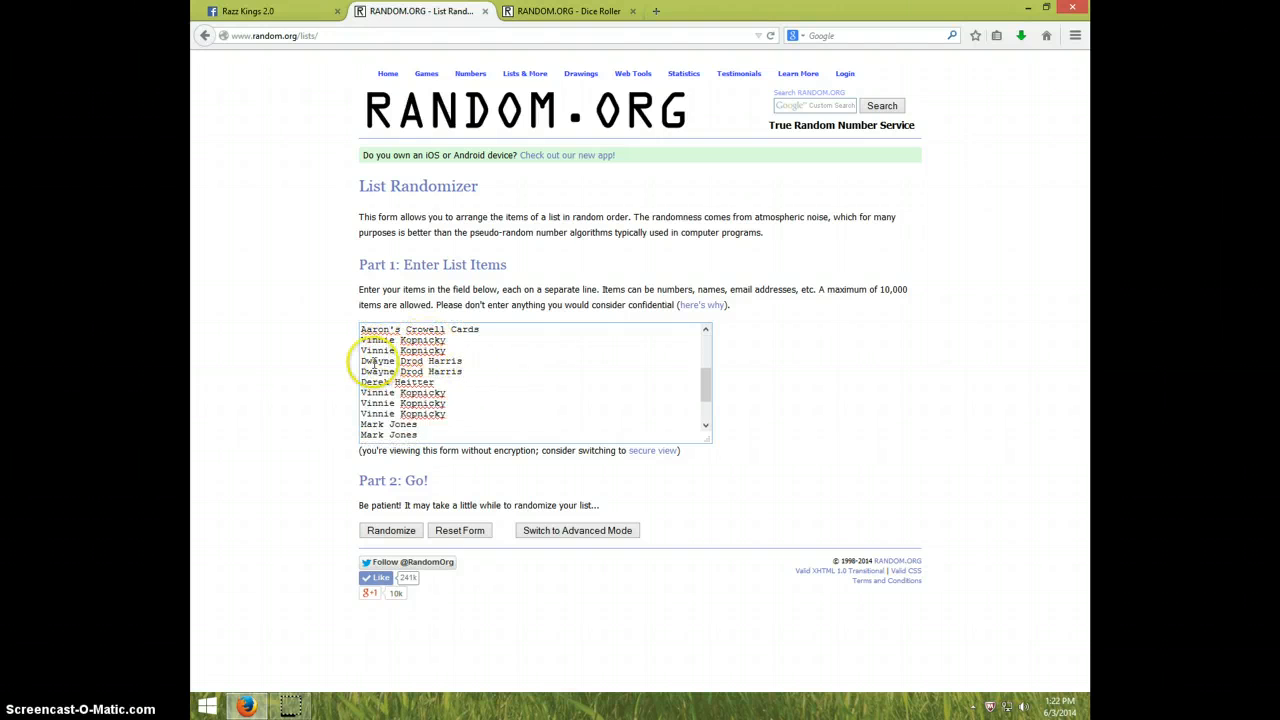
pyautogui.moveTo(430, 380)
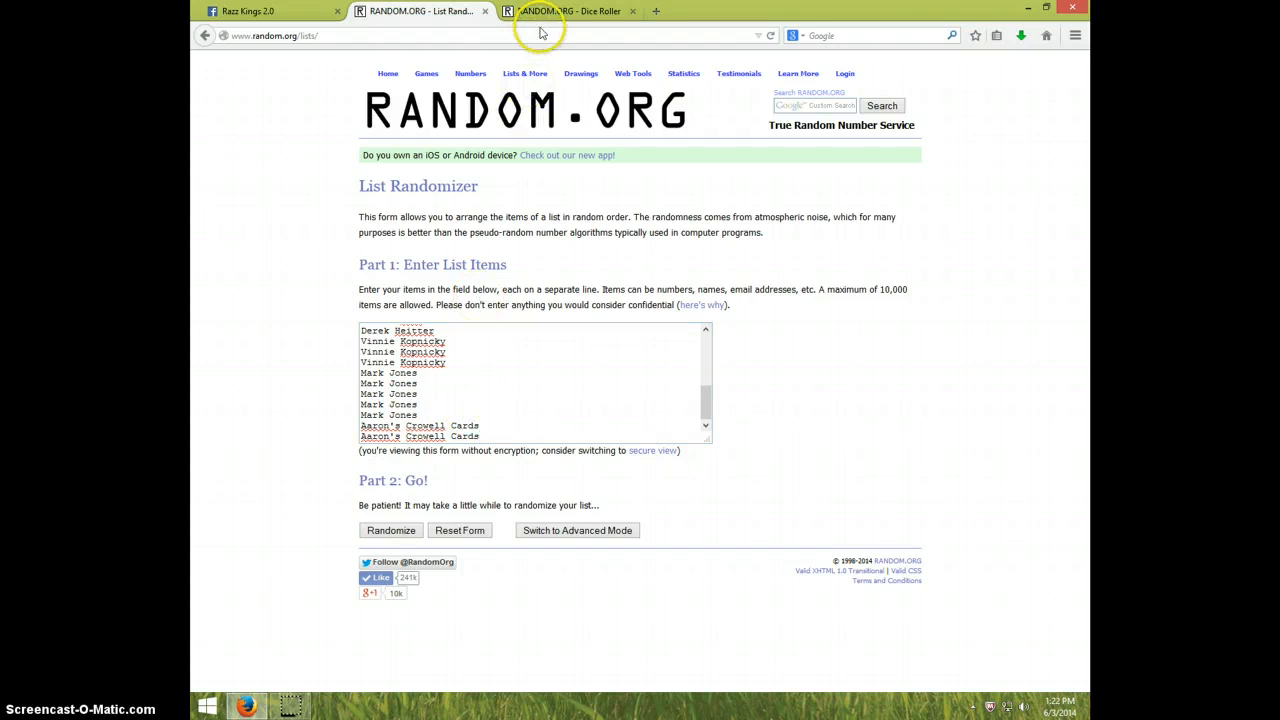
pyautogui.click(568, 12)
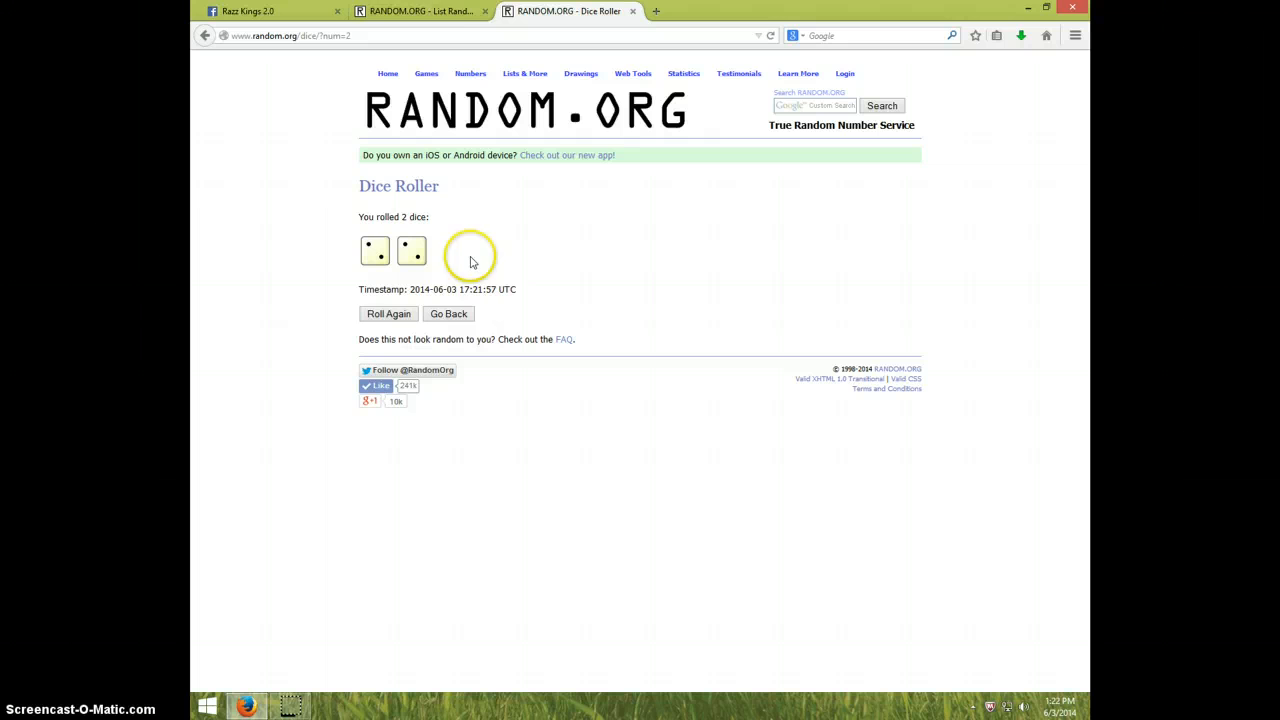
pyautogui.click(420, 12)
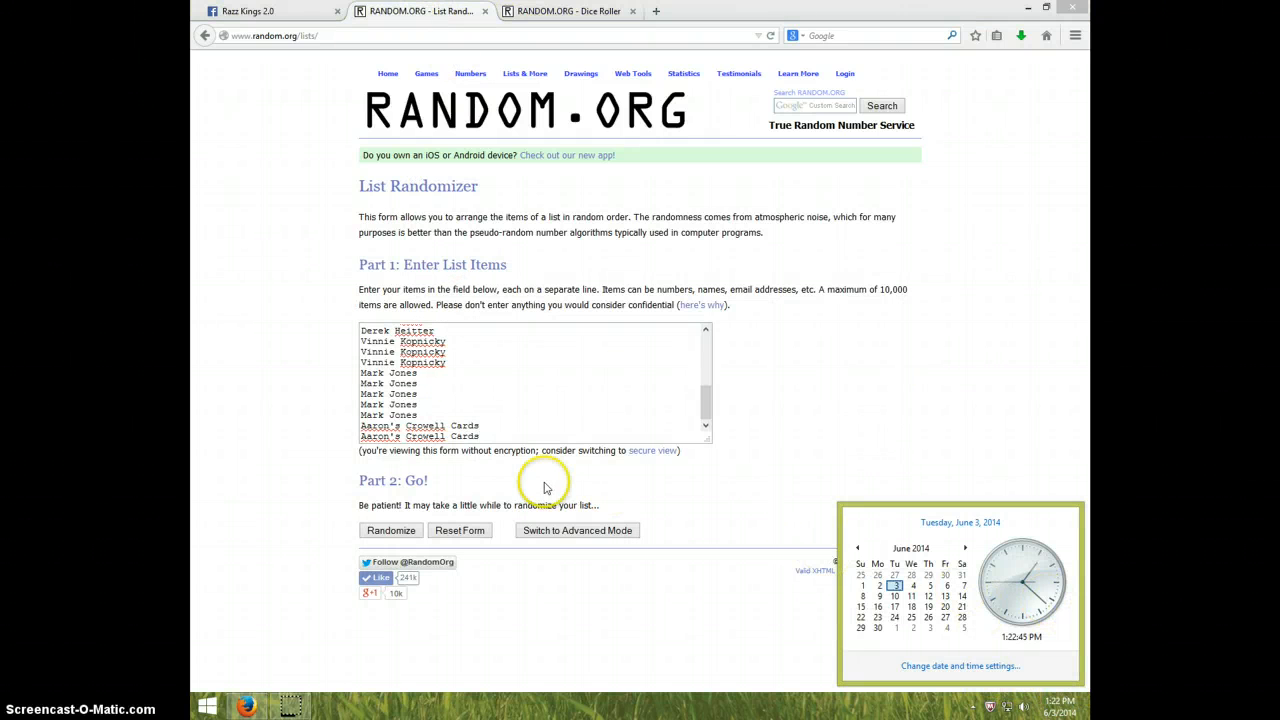
pyautogui.moveTo(392, 530)
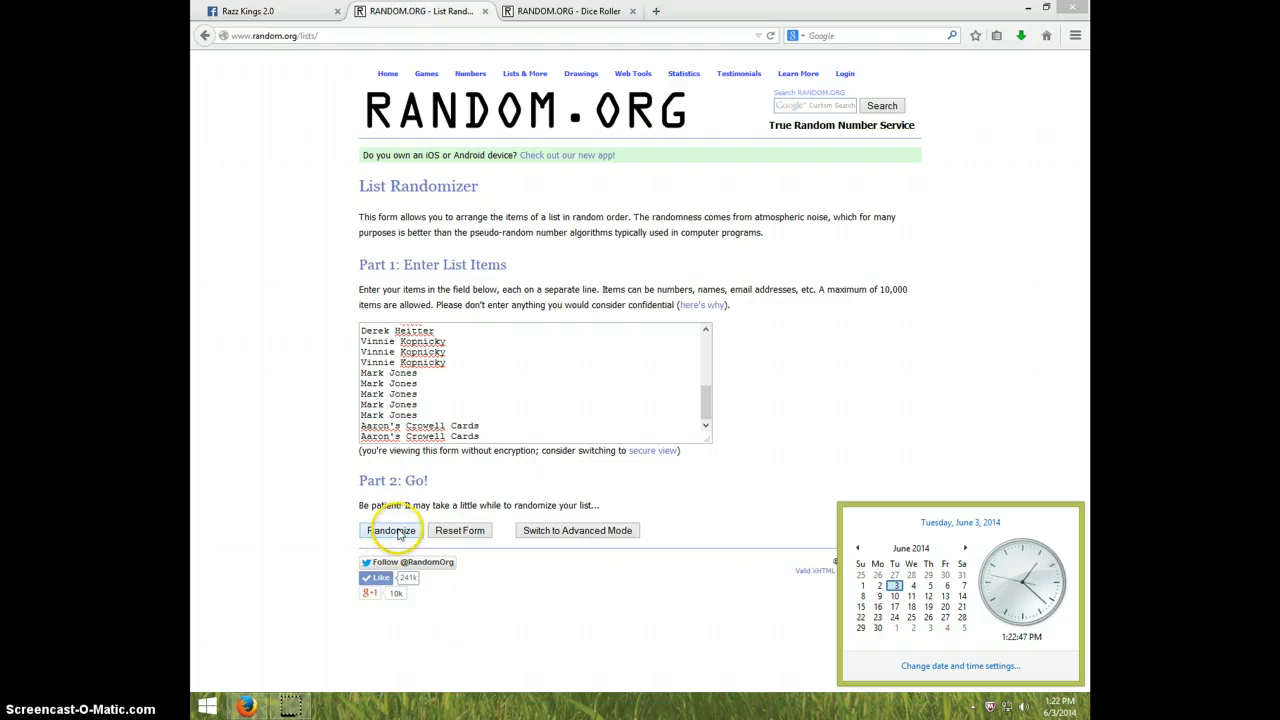
# Step: Shuffle the 25 break names again so the list has been randomized three times
pyautogui.click(392, 530)
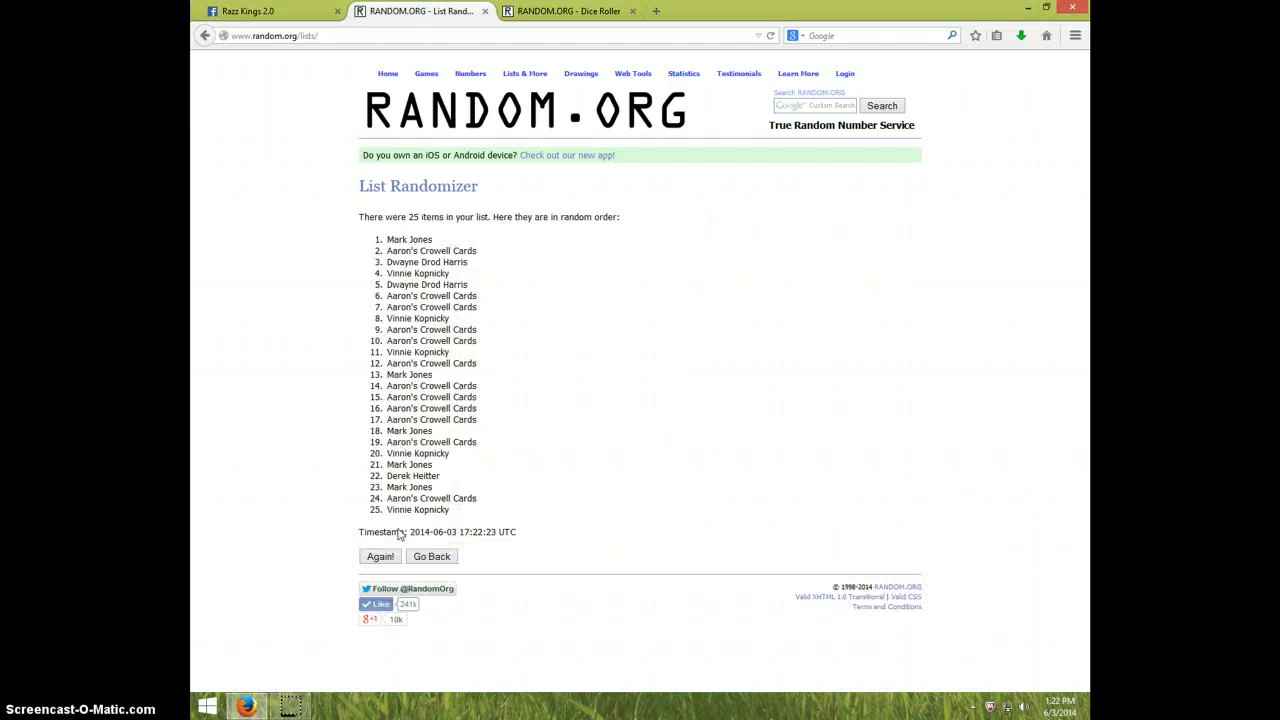
pyautogui.click(380, 556)
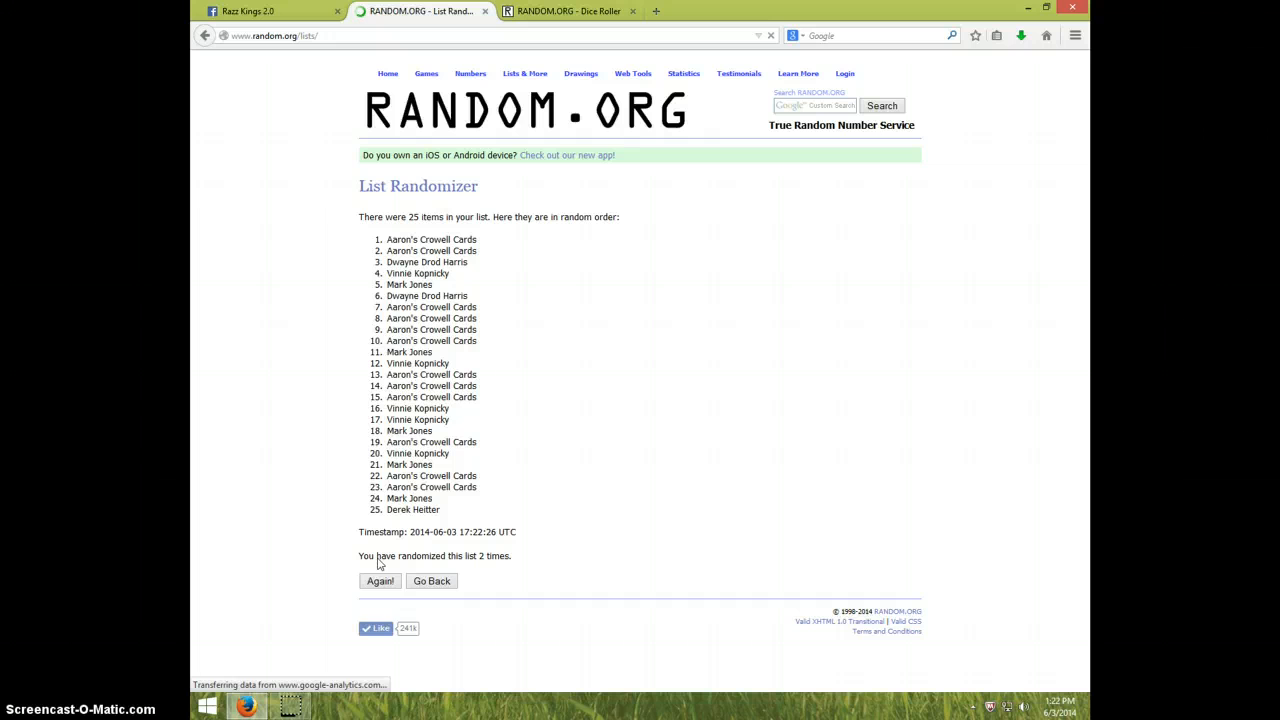
pyautogui.click(380, 580)
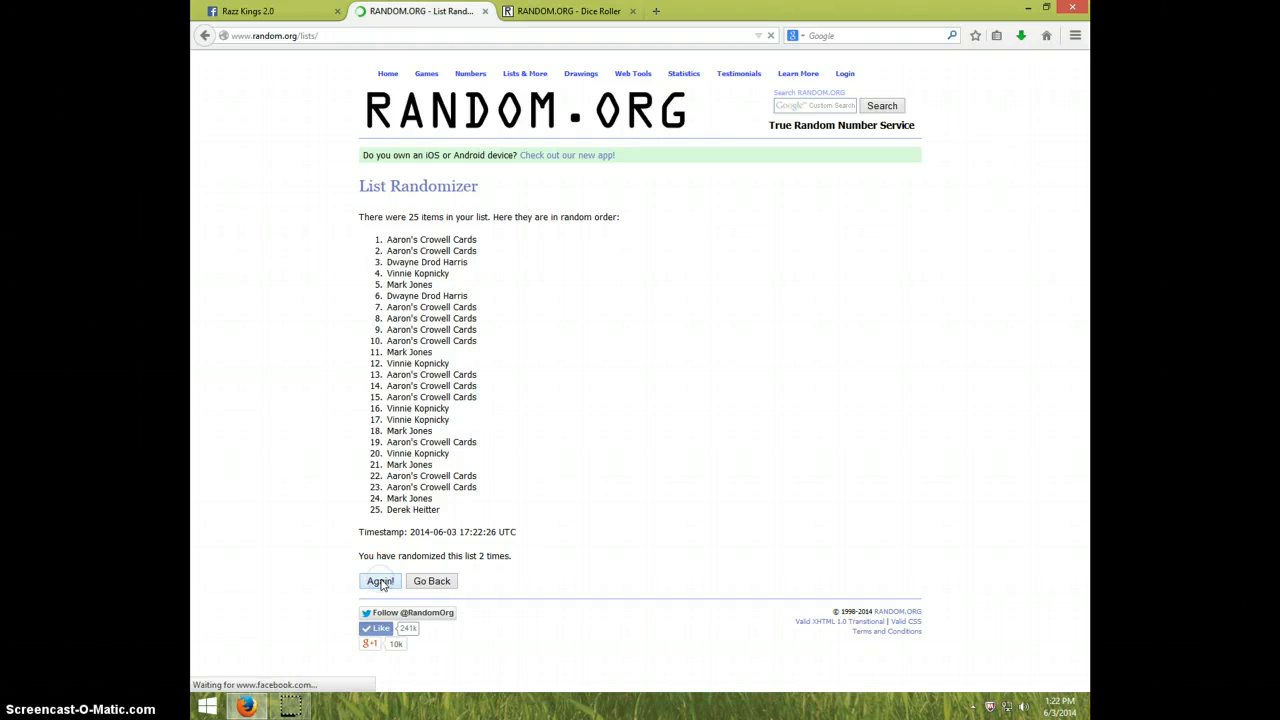
pyautogui.click(380, 580)
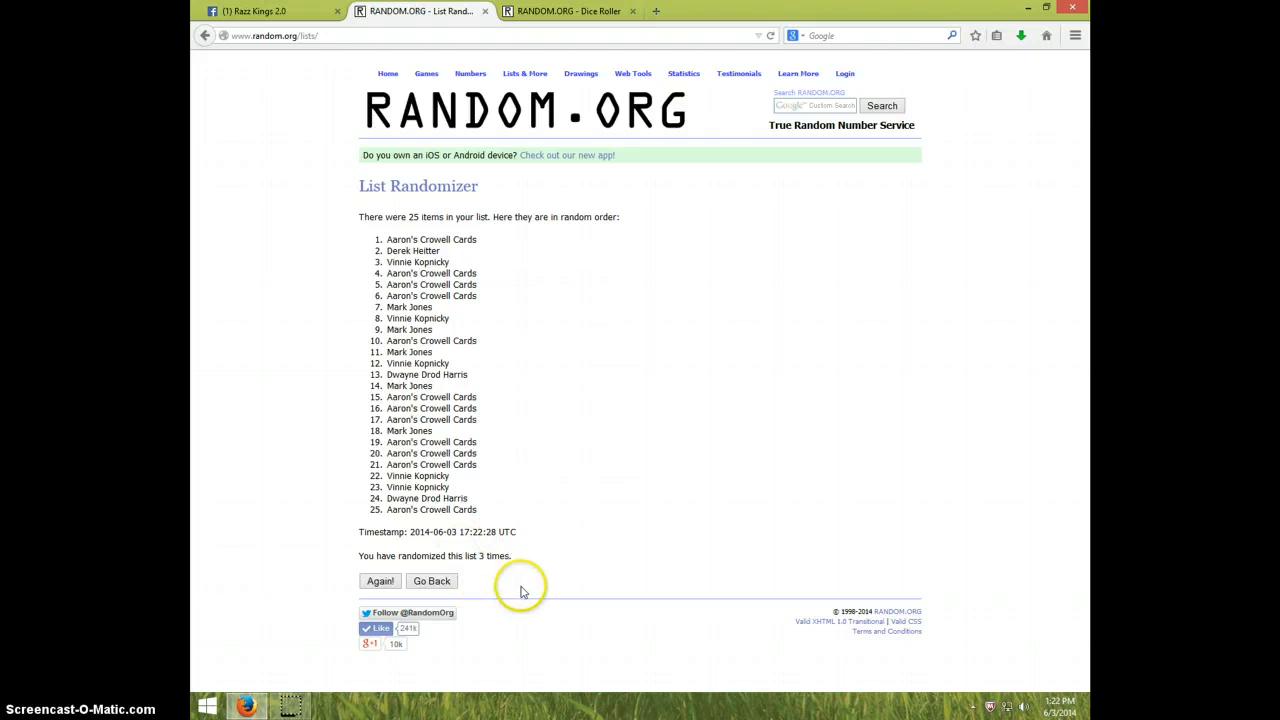
# Step: Show the current date and time, then shuffle once more for a fourth randomization
pyautogui.click(568, 12)
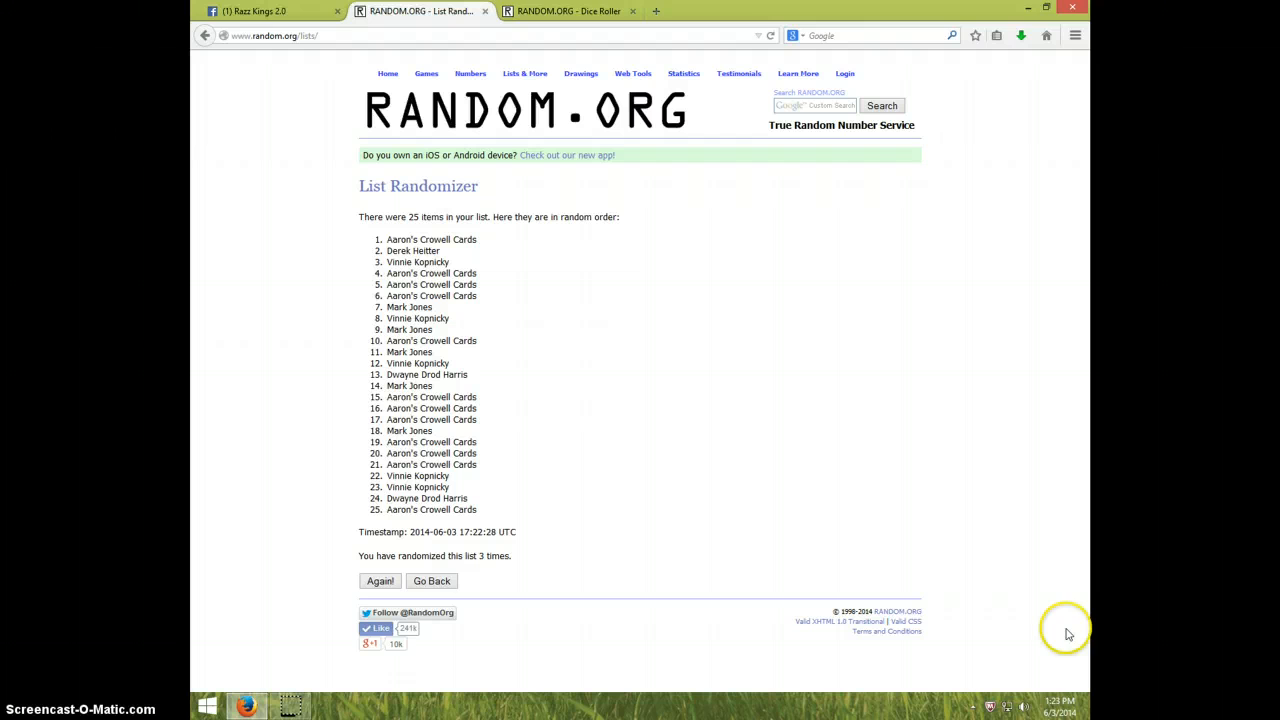
pyautogui.click(1058, 704)
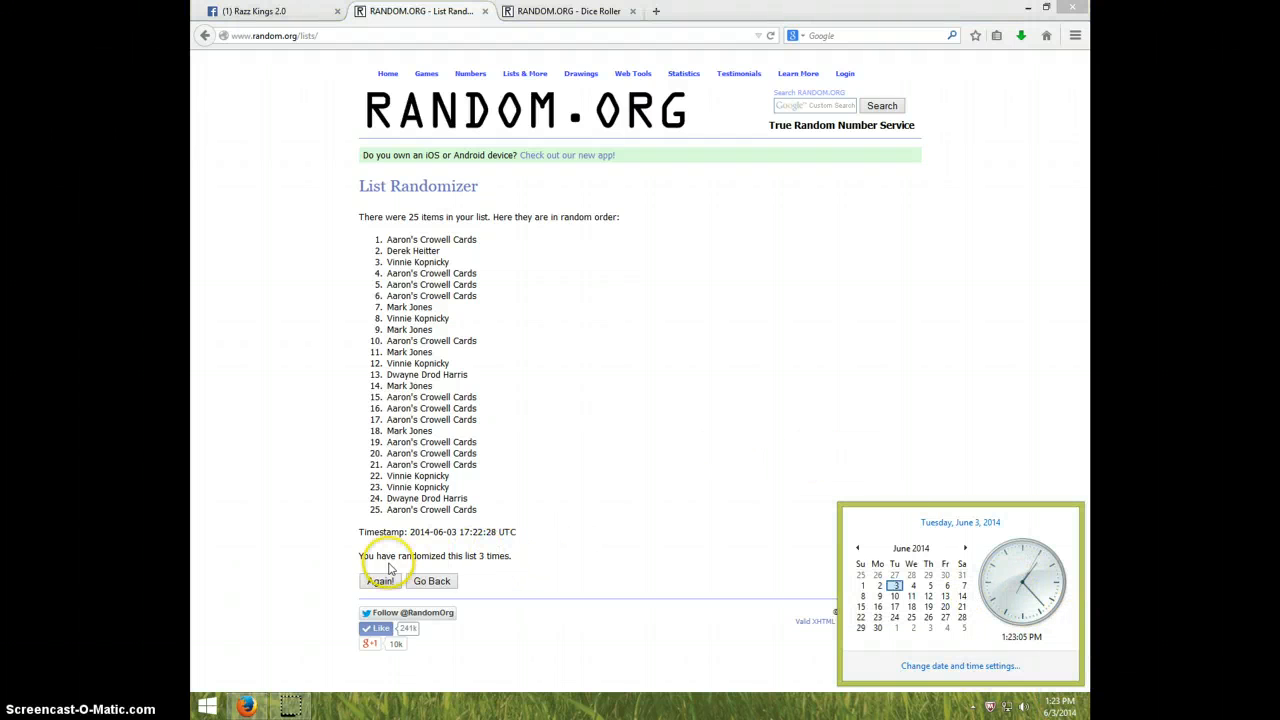
pyautogui.click(380, 580)
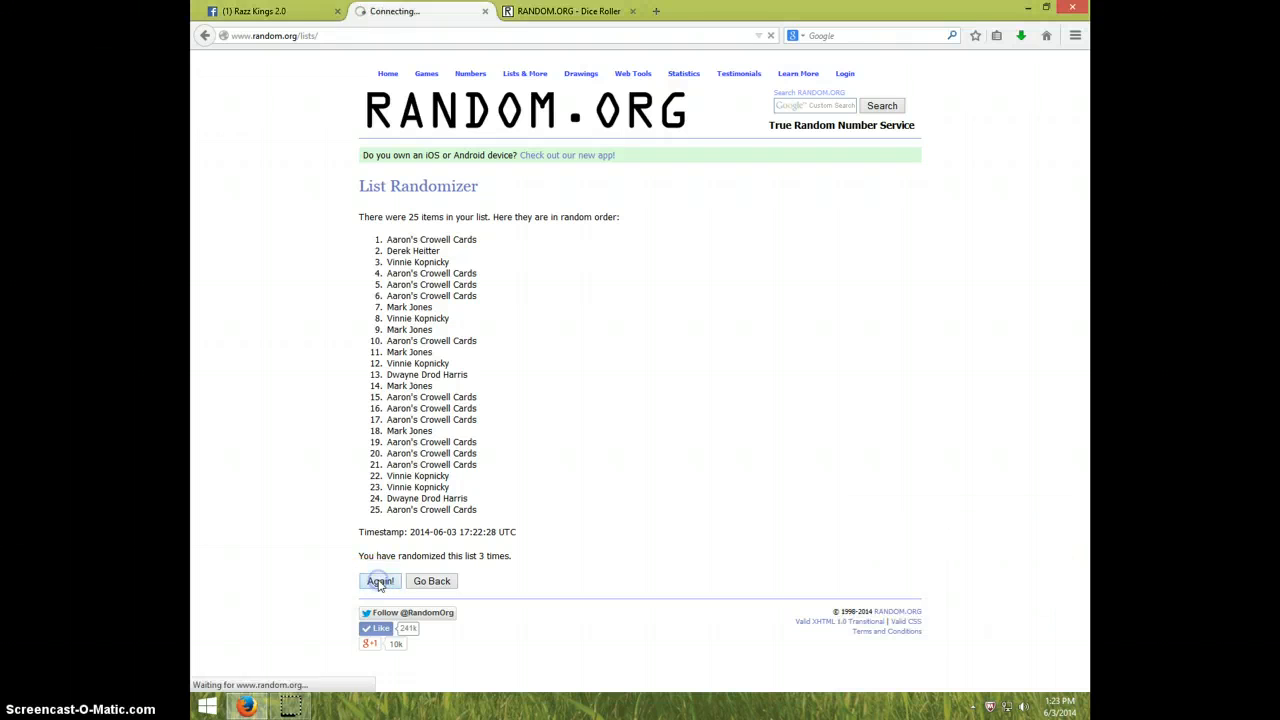
pyautogui.click(380, 580)
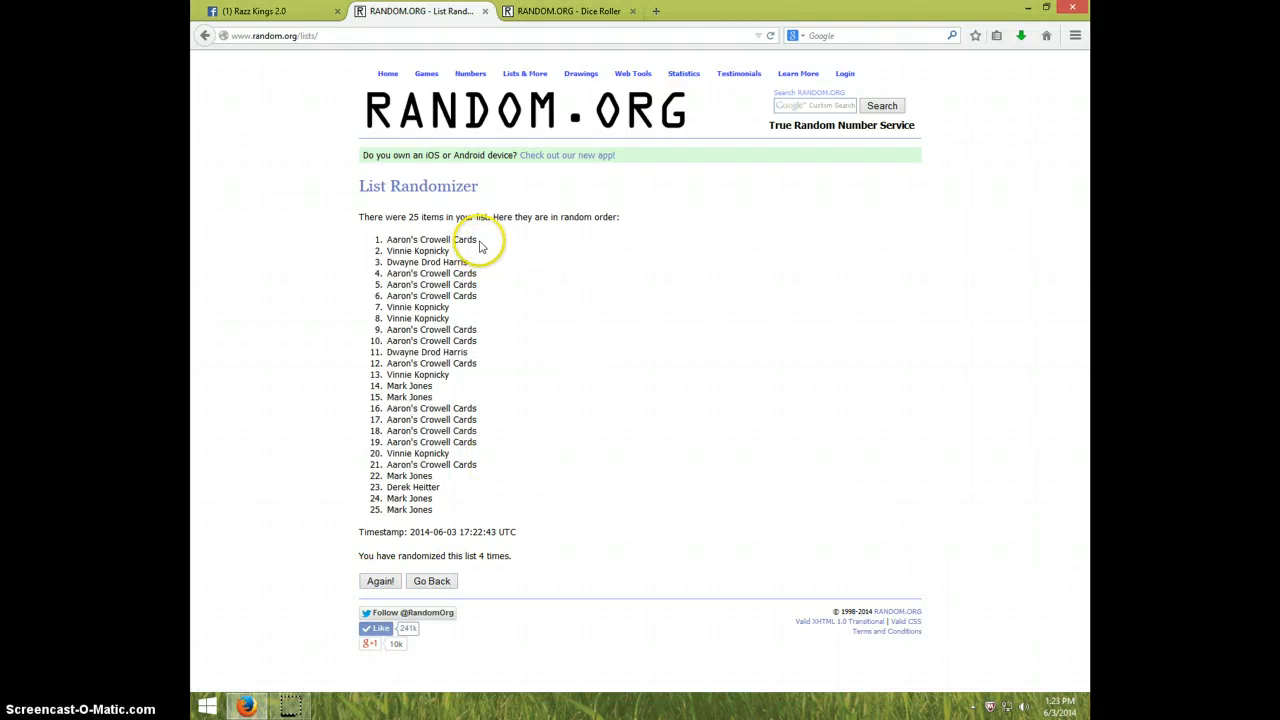
pyautogui.doubleClick(432, 240)
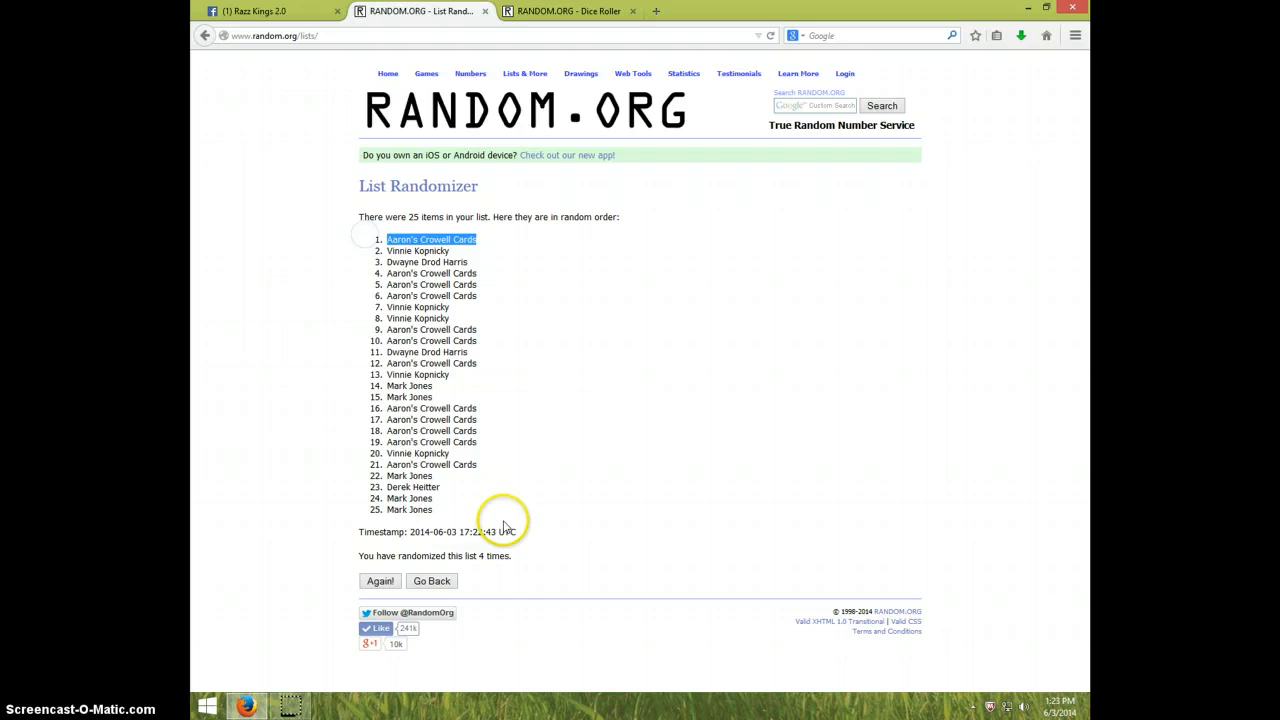
pyautogui.click(568, 12)
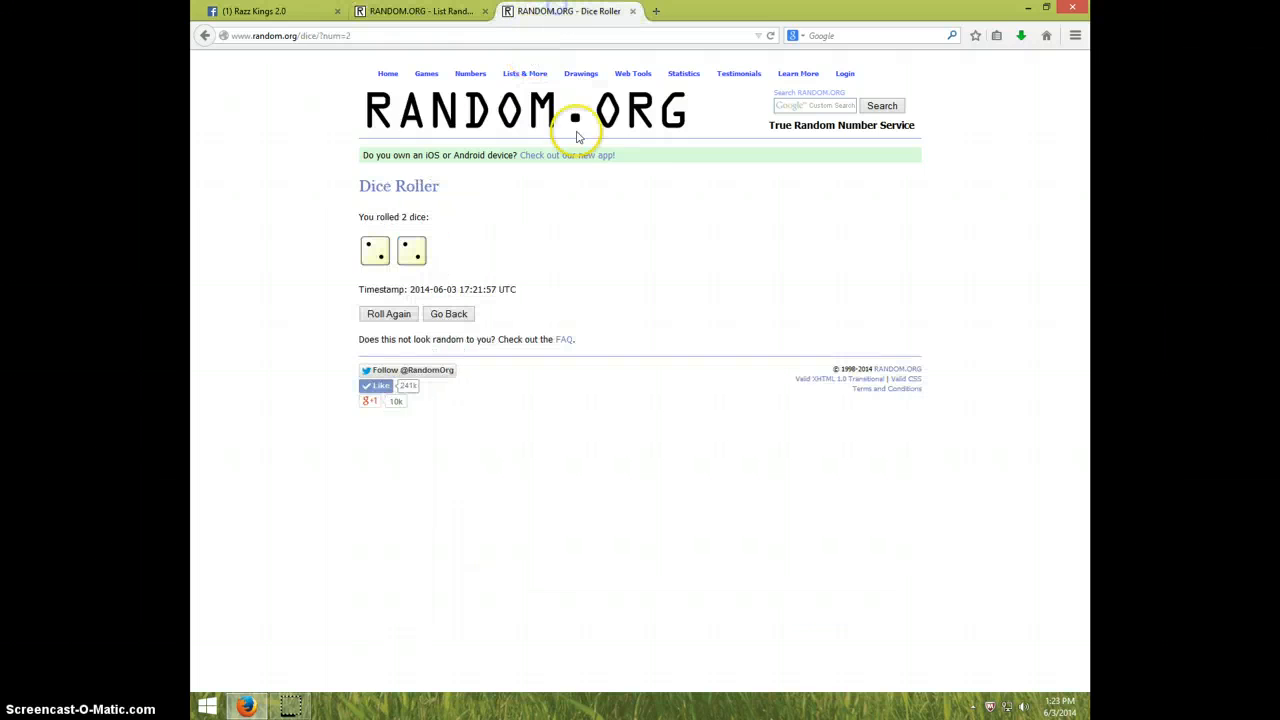
pyautogui.click(420, 12)
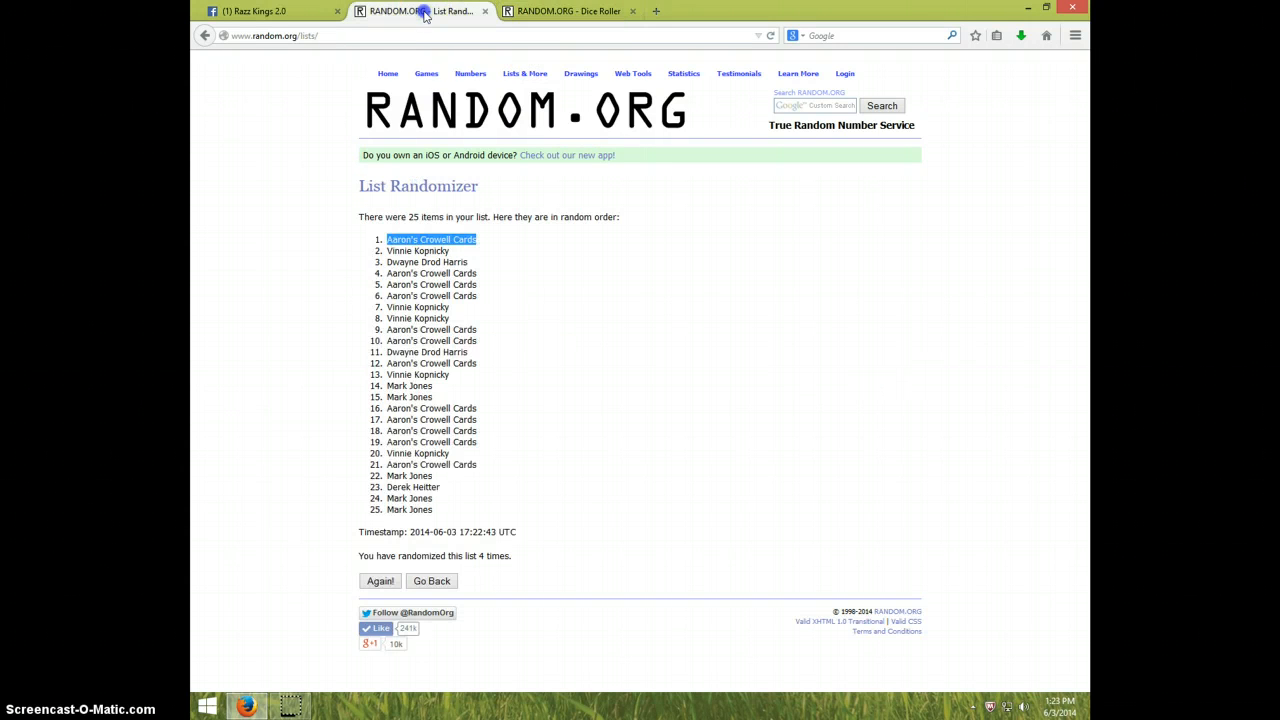
pyautogui.click(1044, 708)
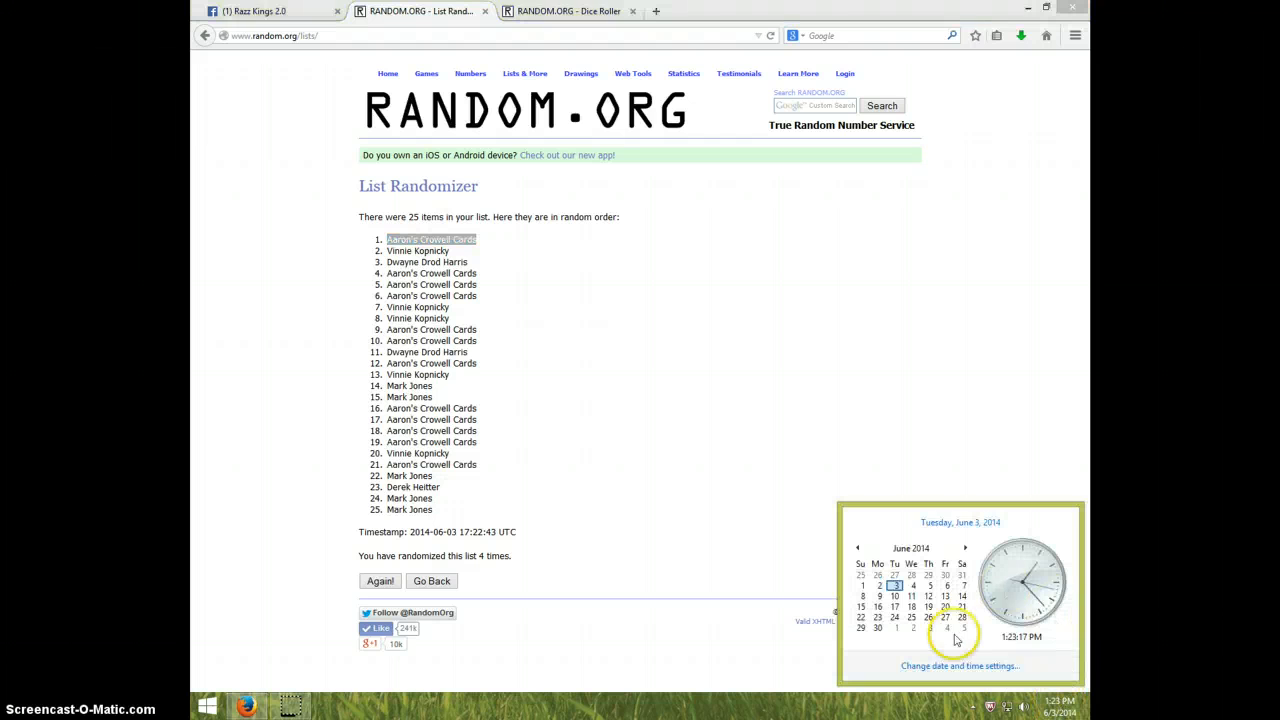
pyautogui.moveTo(570, 256)
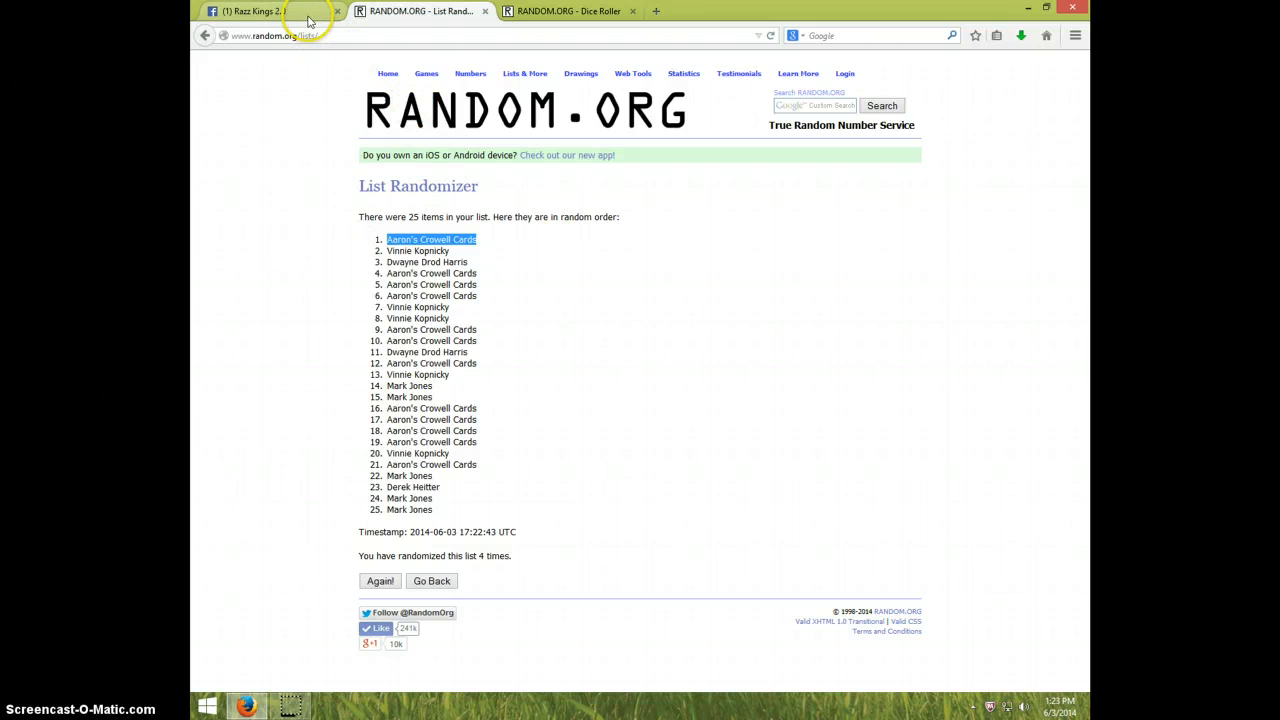
# Step: Post a DONE comment under the card break post in the Razz Kings 2.0 group
pyautogui.click(270, 12)
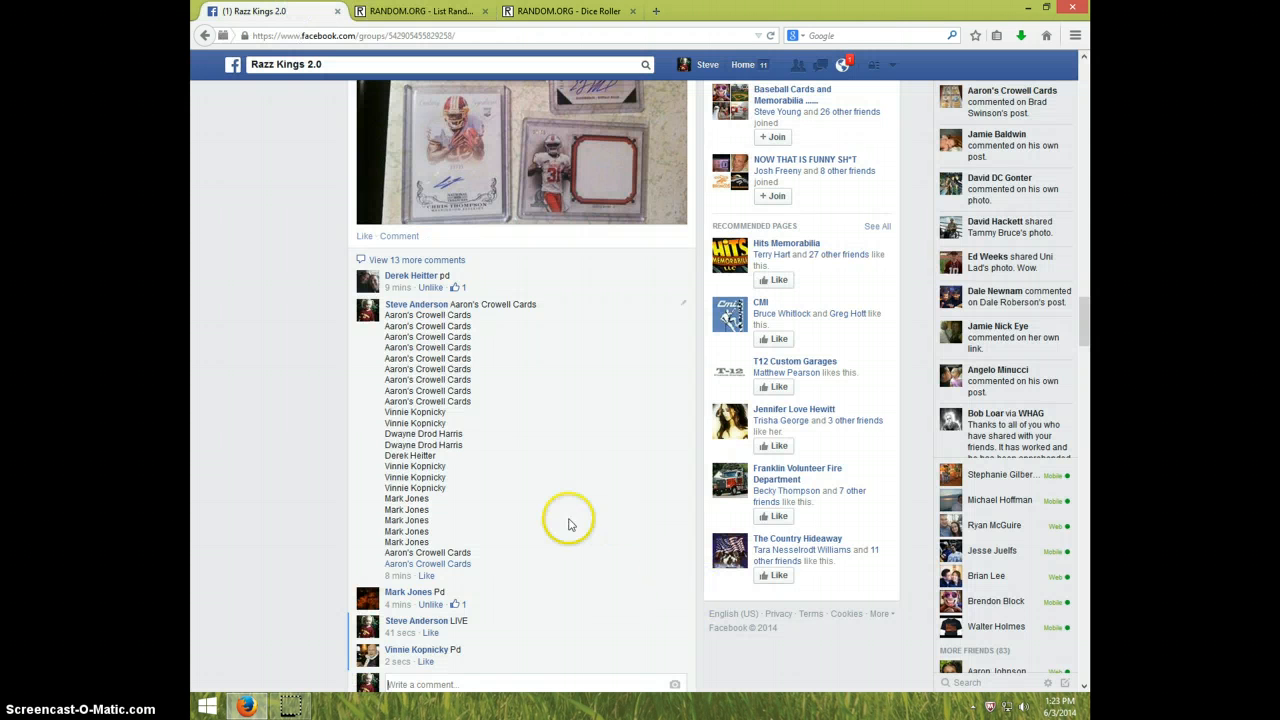
pyautogui.scroll(-3)
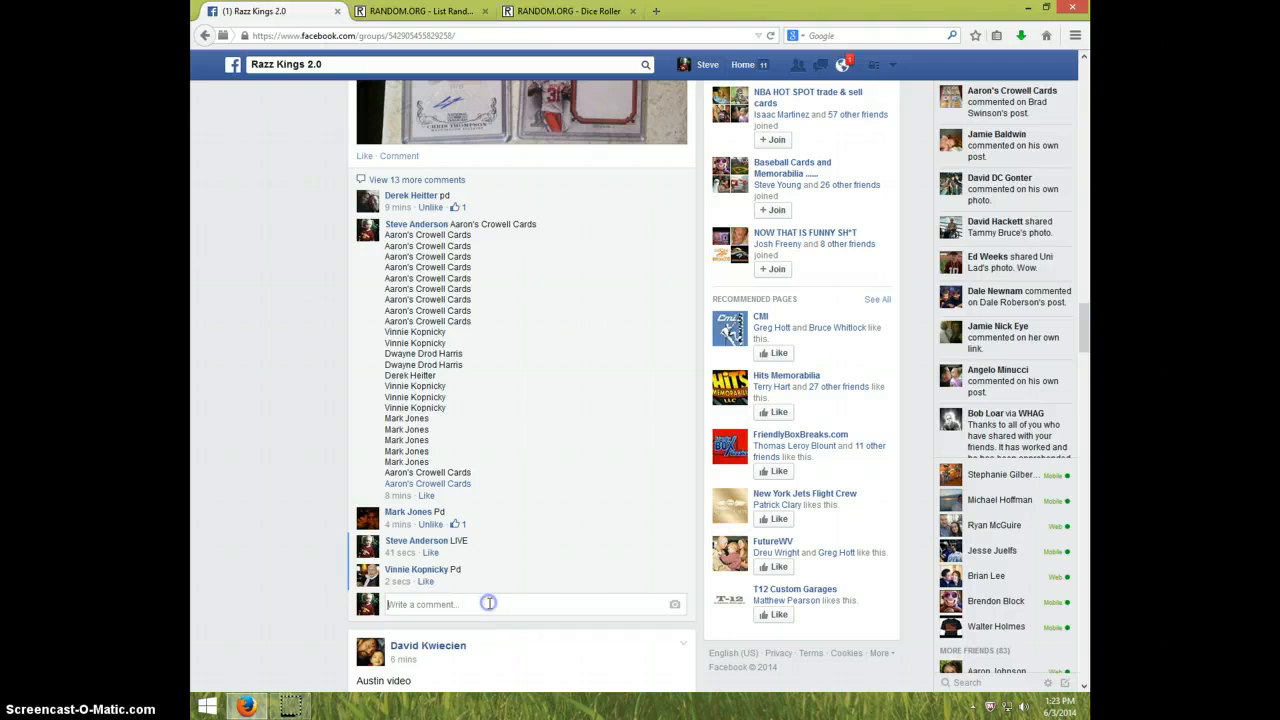
pyautogui.click(490, 604)
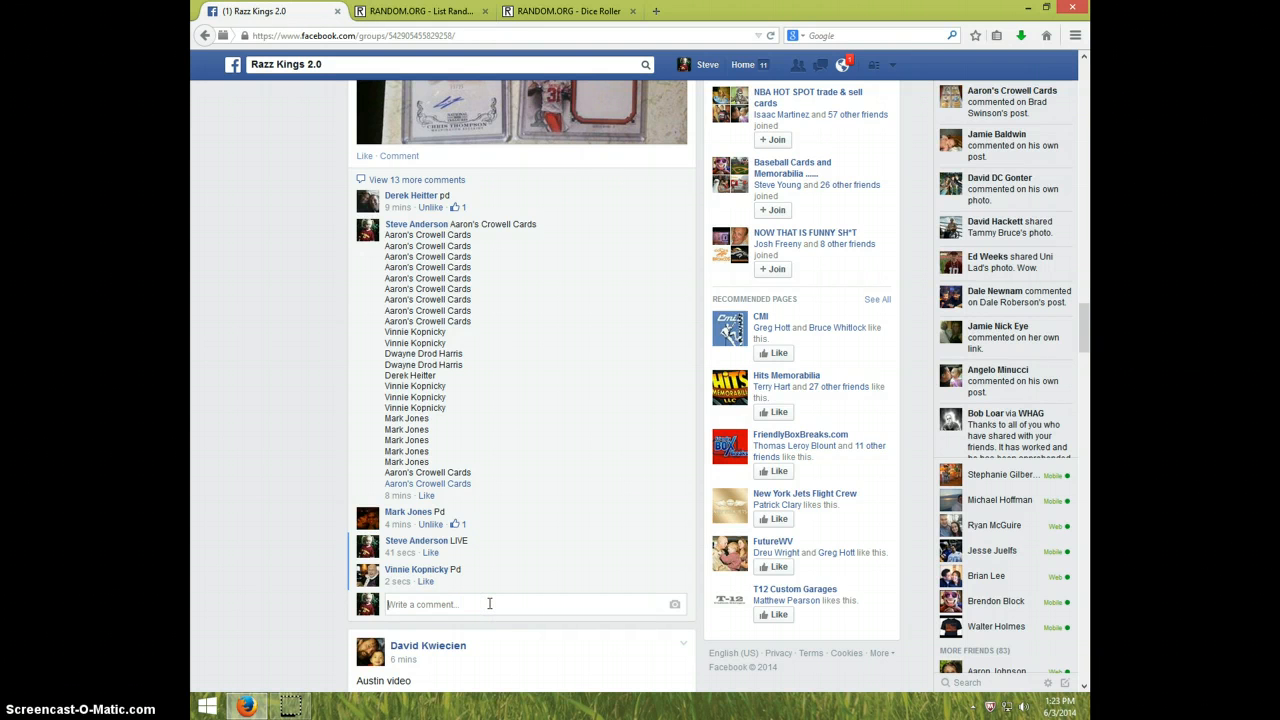
pyautogui.write('DON')
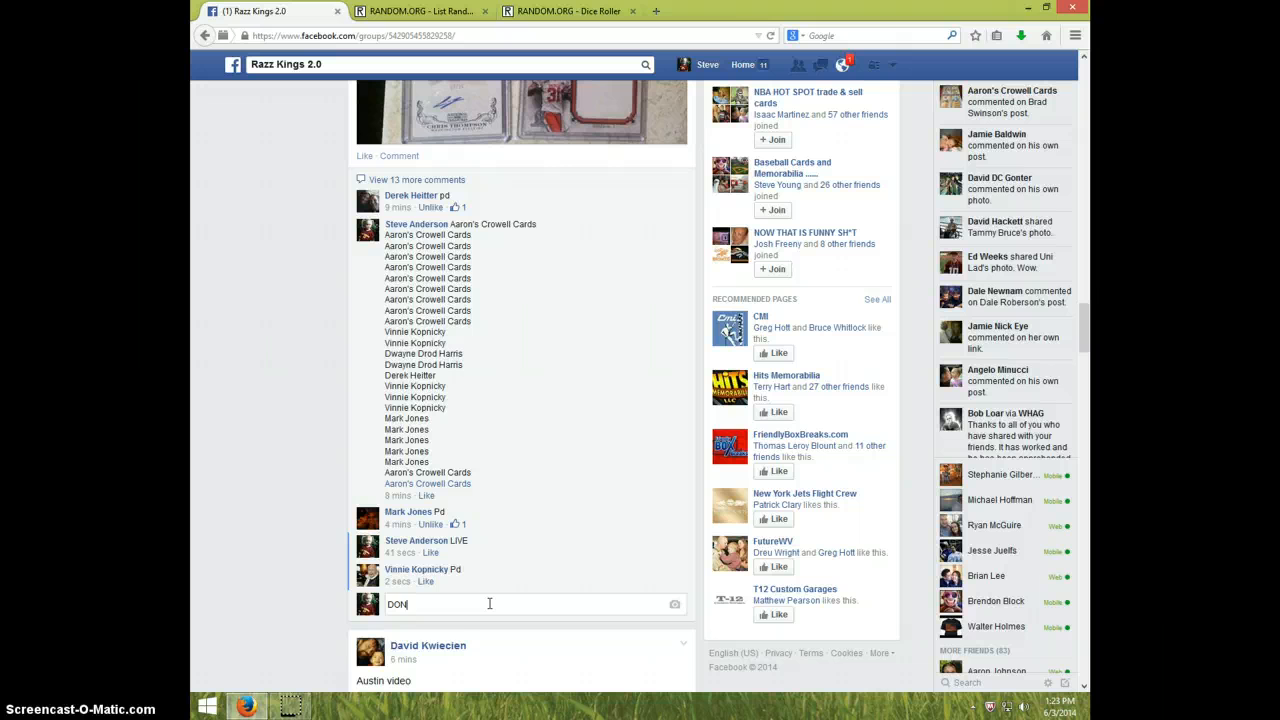
pyautogui.press('Return')
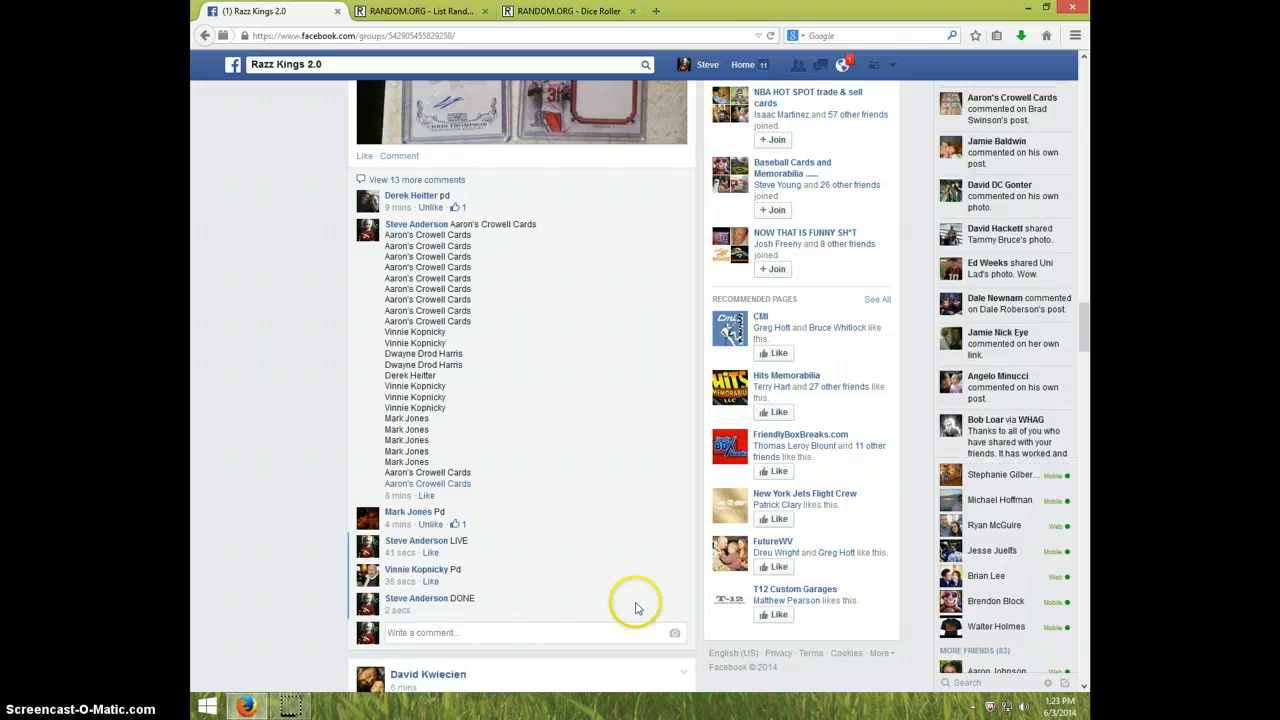